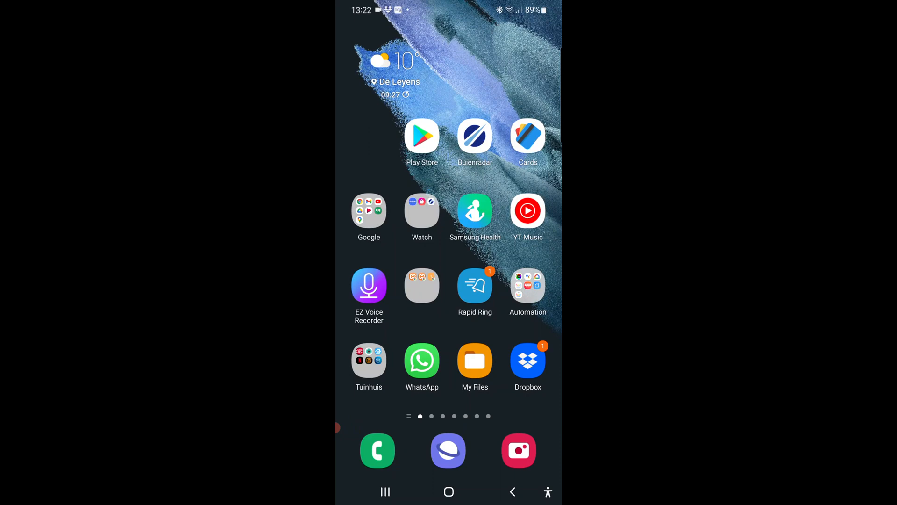
# - Open the Philips Hue app and show its Hue Bridges list from Settings
pyautogui.click(526, 285)
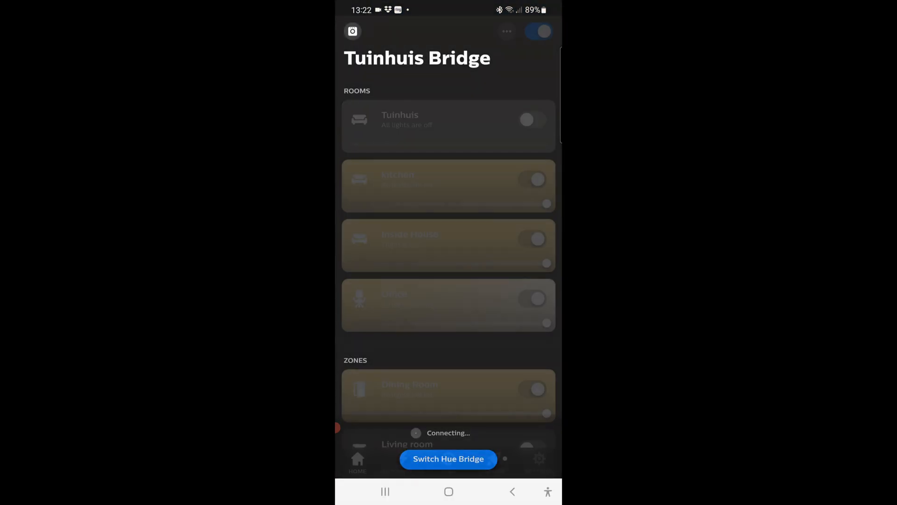
pyautogui.click(538, 462)
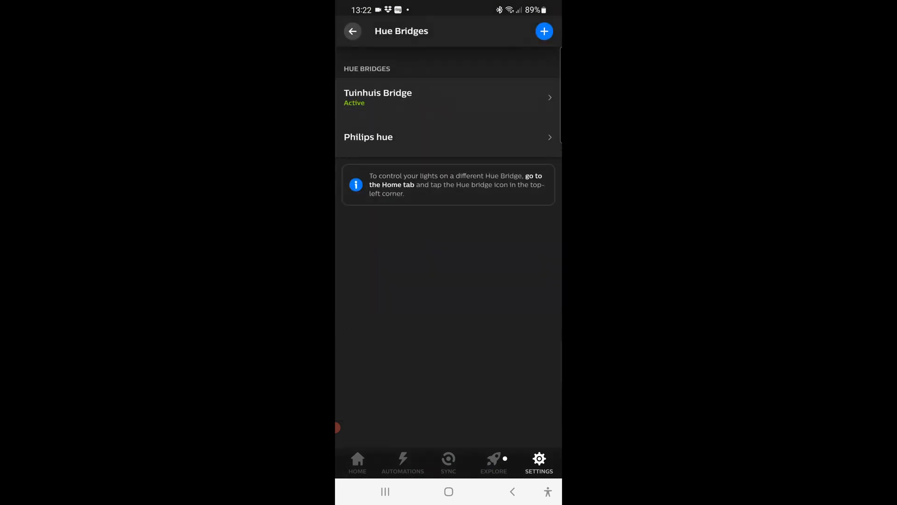
pyautogui.click(378, 97)
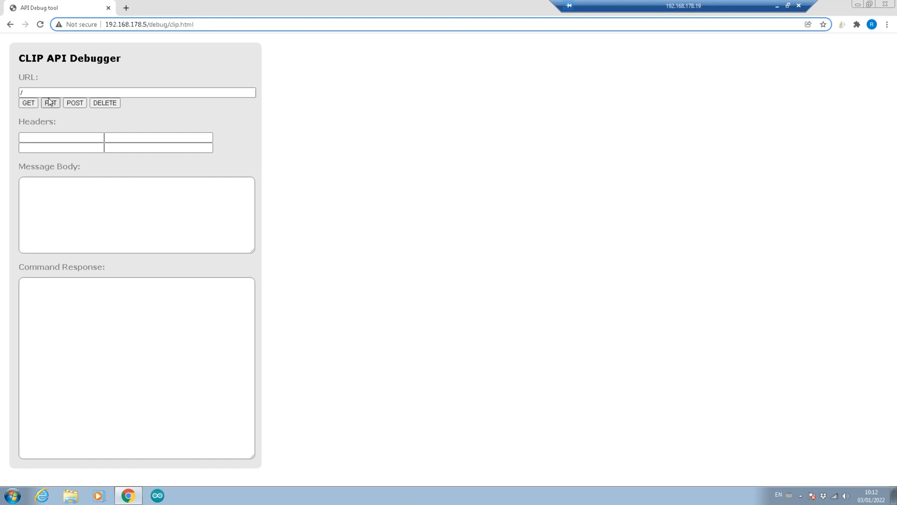
# - Send a GET to /api/newdeveloper, then select 'newdeveloper' in the URL for removal
pyautogui.click(137, 92)
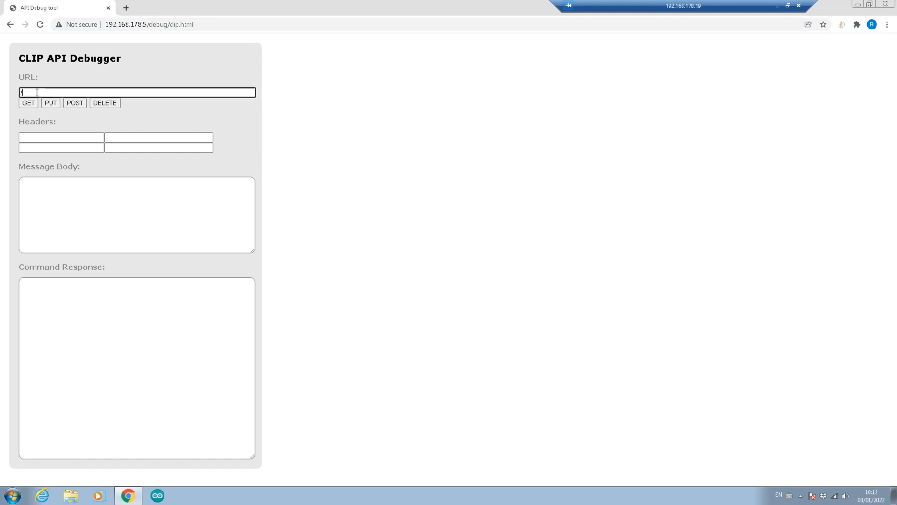
pyautogui.write('api')
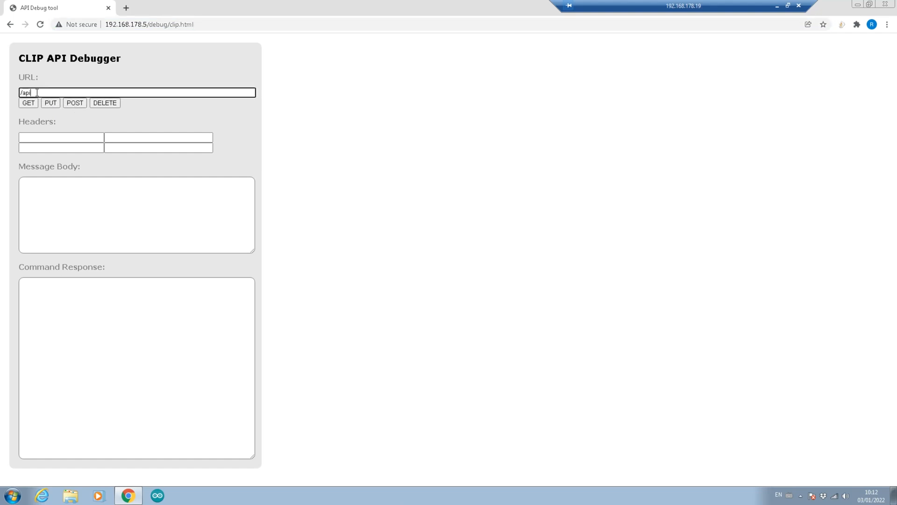
pyautogui.write('/')
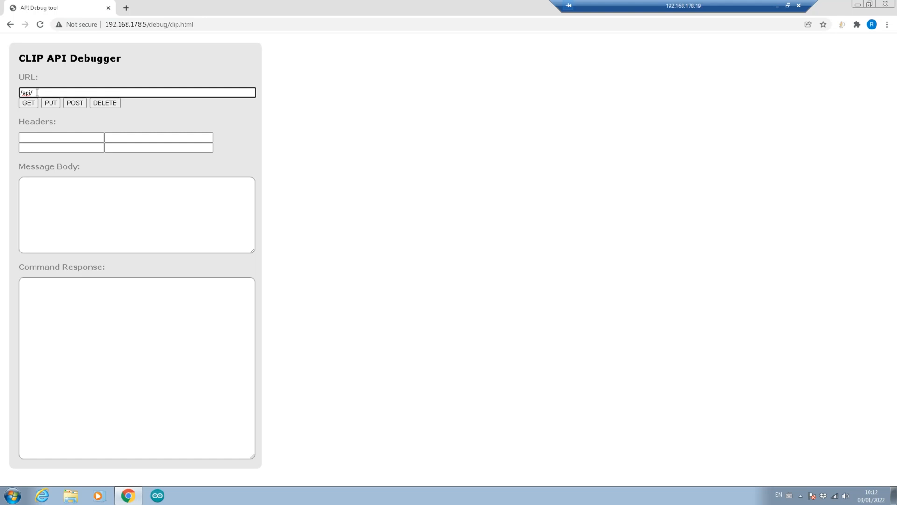
pyautogui.write('new')
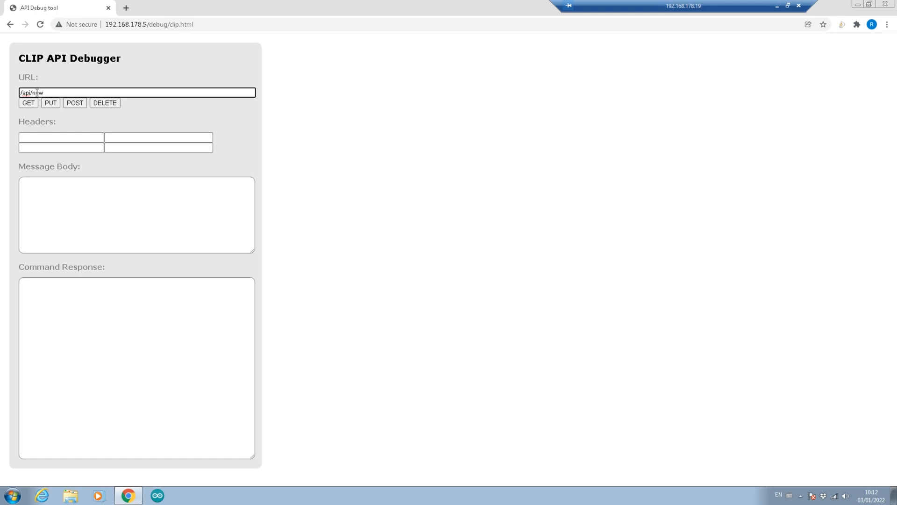
pyautogui.write('developer')
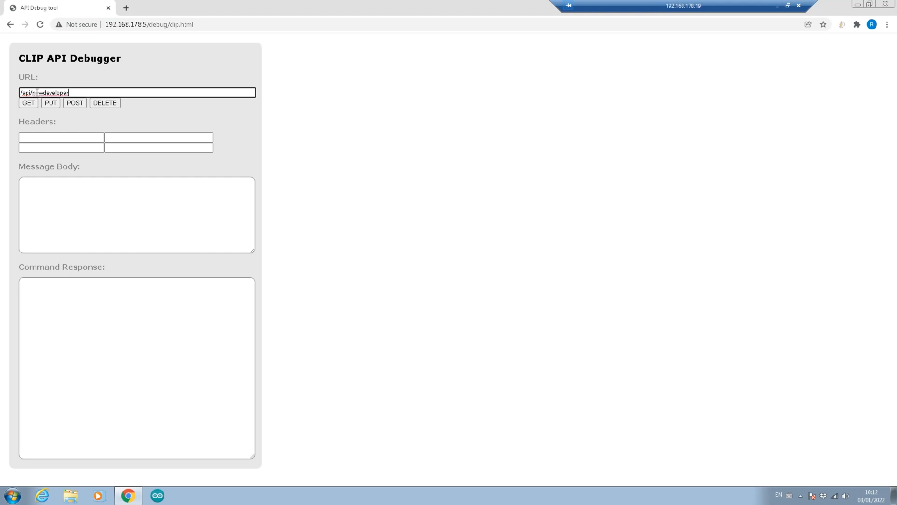
pyautogui.click(28, 102)
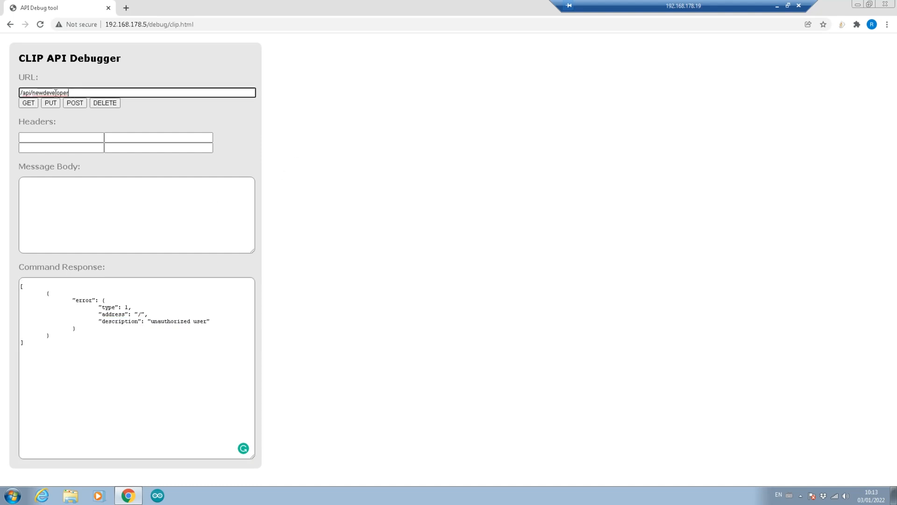
pyautogui.doubleClick(49, 92)
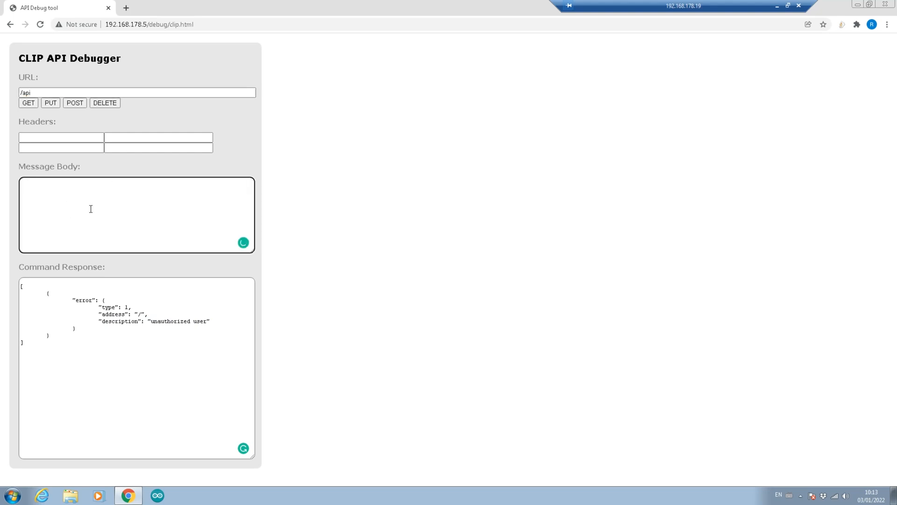
# - Enter the message body {"devicetype":"myNewHueApp#ESP32Communications"}
pyautogui.write('{"devicetyp')
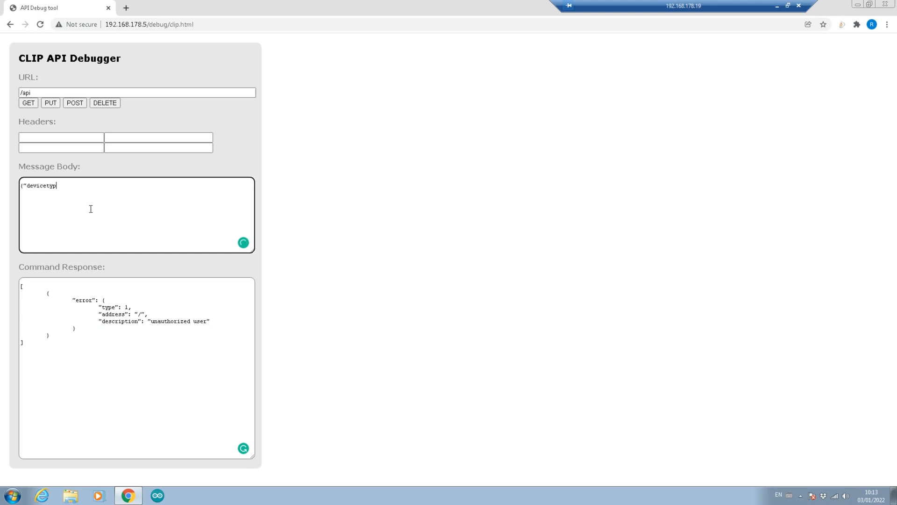
pyautogui.write('e"')
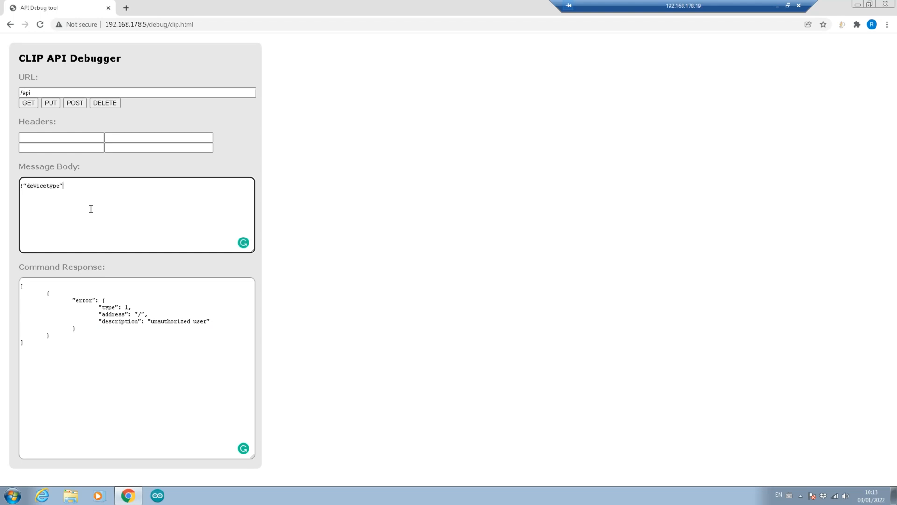
pyautogui.write(':')
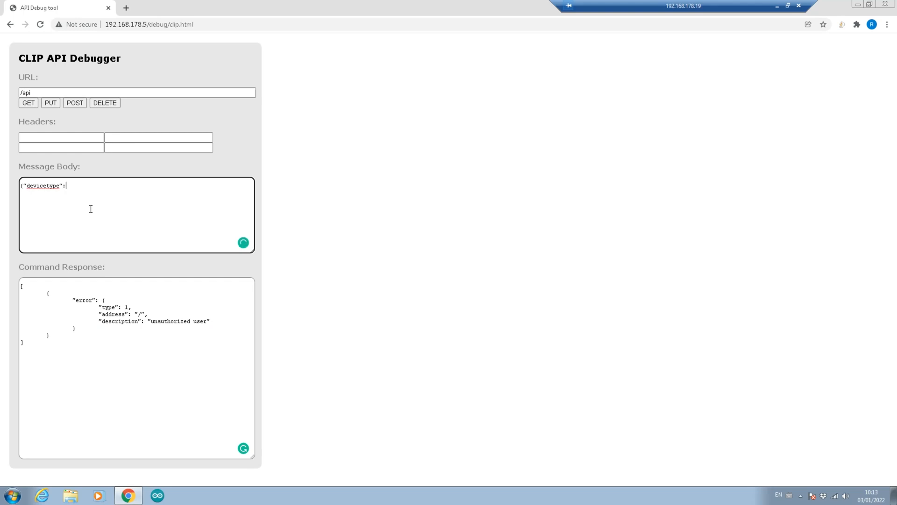
pyautogui.write('"')
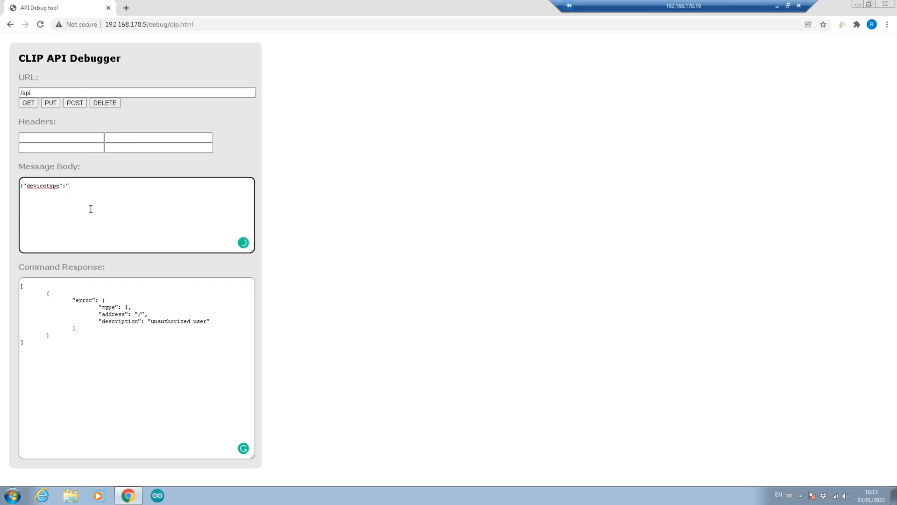
pyautogui.write('a')
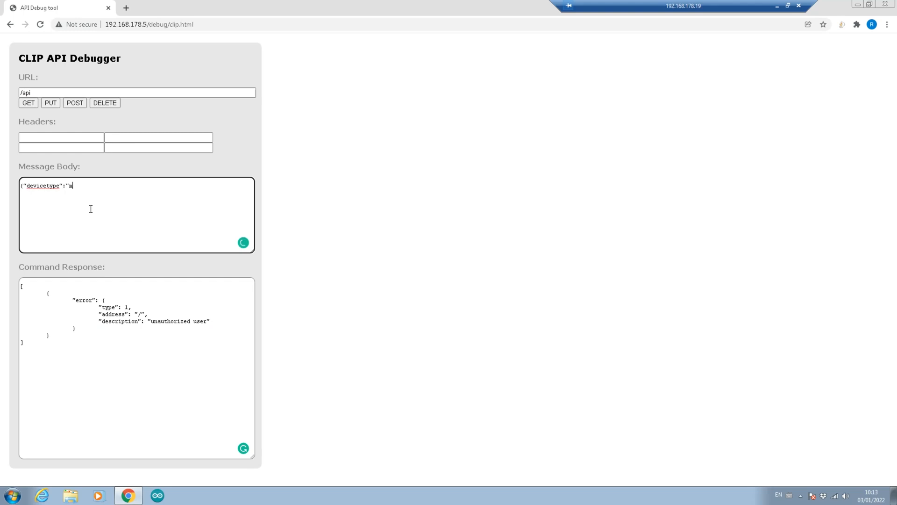
pyautogui.write('myNewHueApp')
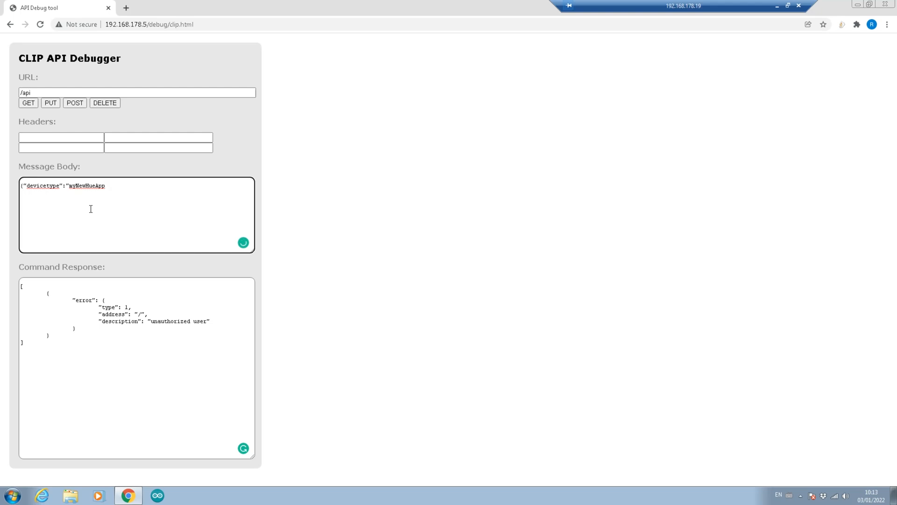
pyautogui.write('#')
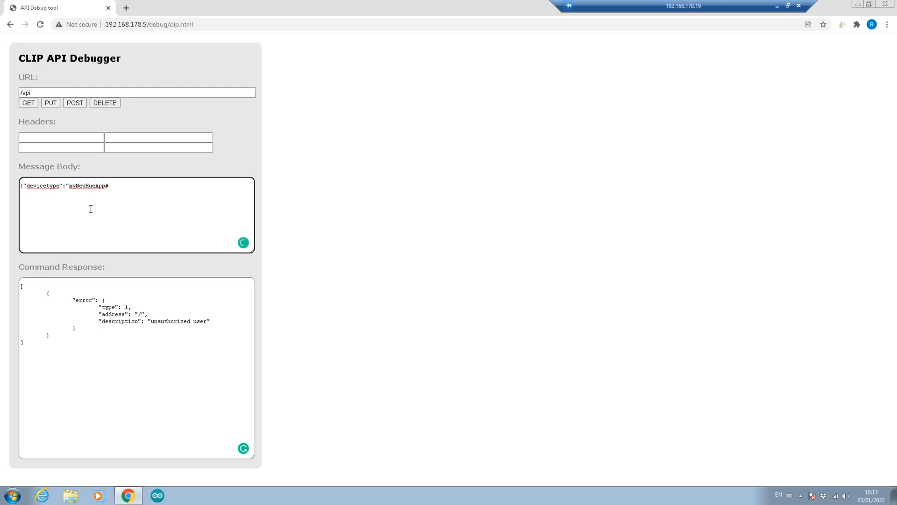
pyautogui.write('ESP32')
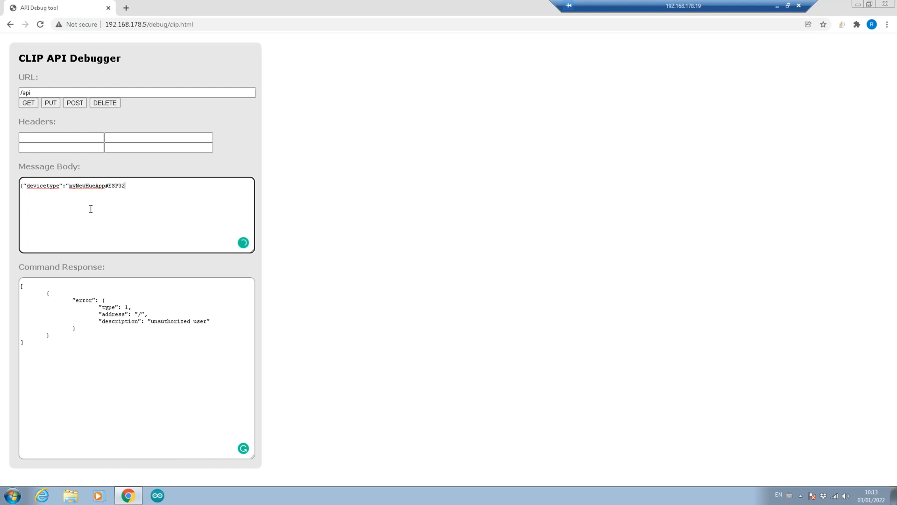
pyautogui.write('Communicatio')
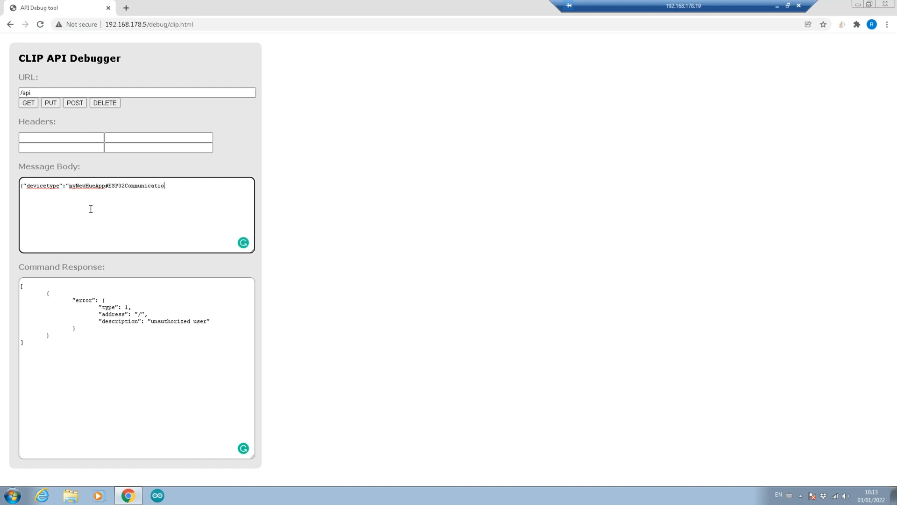
pyautogui.write('ns"')
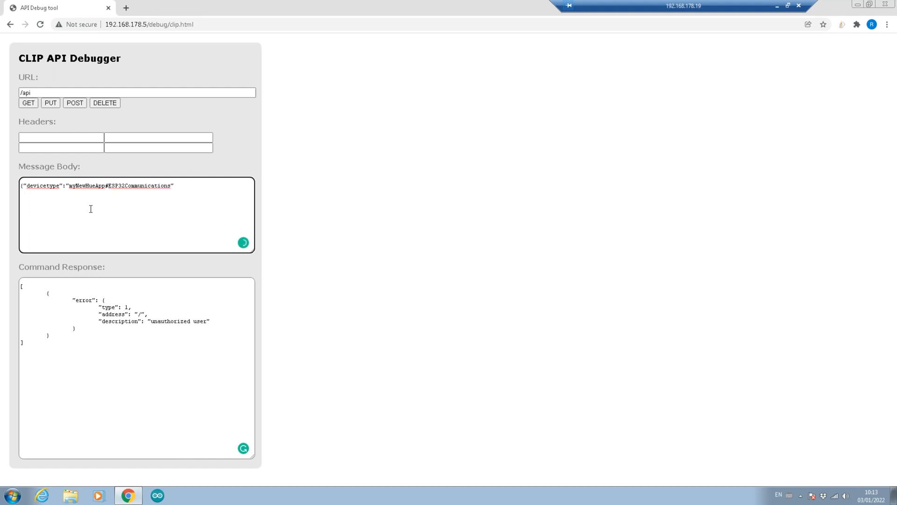
pyautogui.write('}')
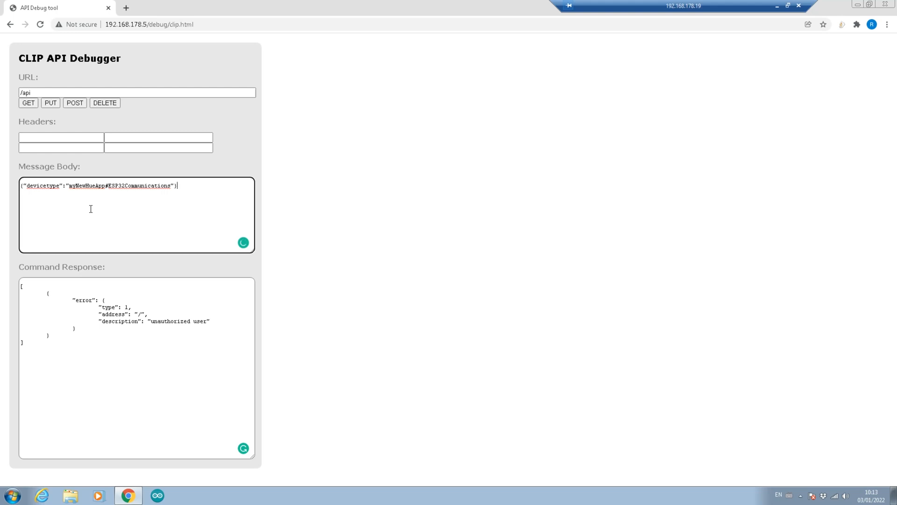
# - POST the body to /api and highlight the 'link button not pressed' error
pyautogui.click(74, 103)
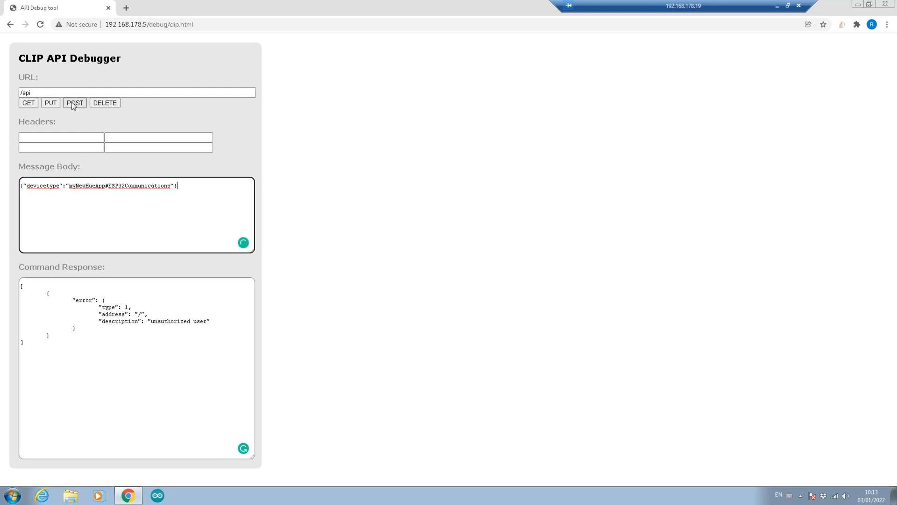
pyautogui.click(74, 103)
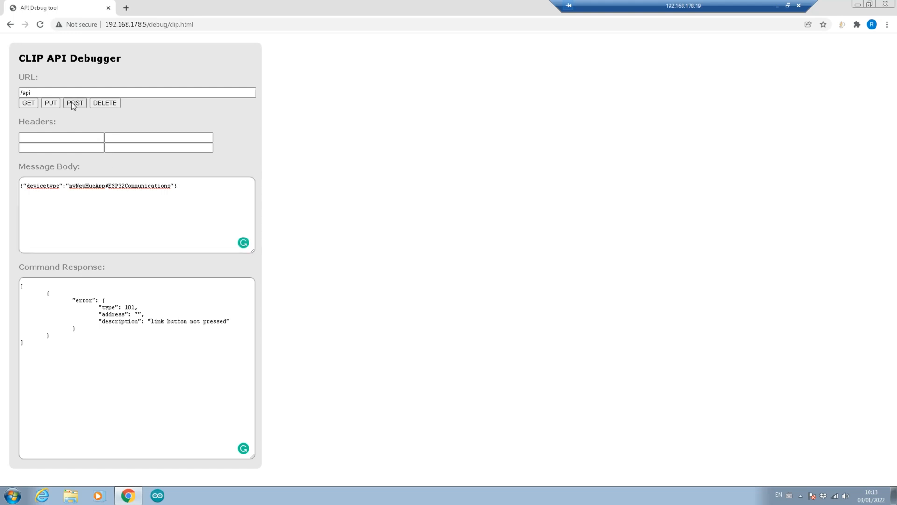
pyautogui.doubleClick(105, 321)
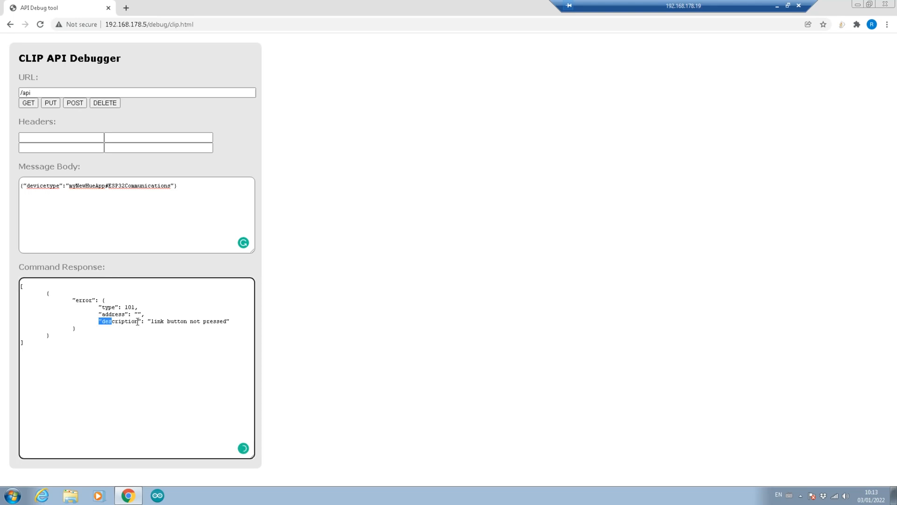